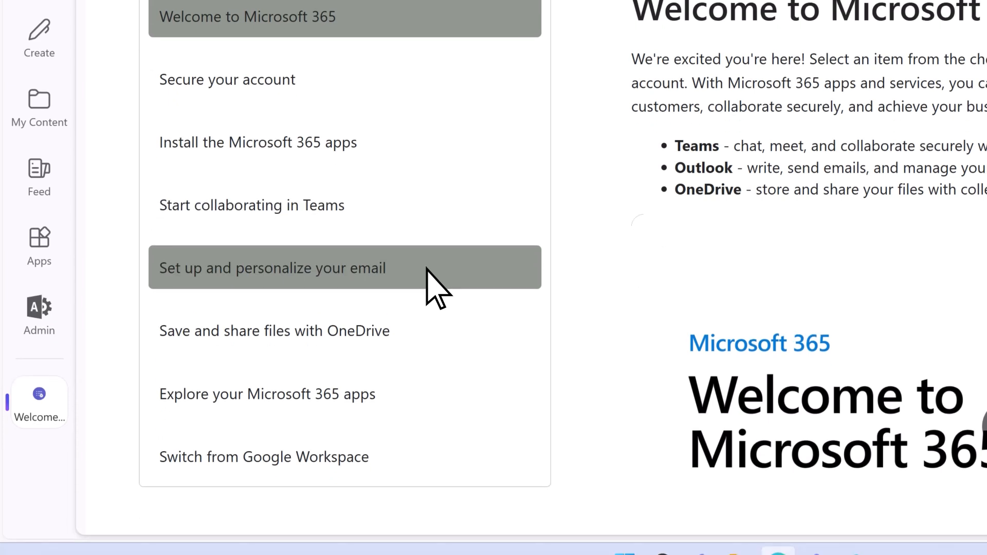
Scroll the topic list down to the 'Start collaborating in Teams' section.
{"action": "scroll", "scroll_direction": "down", "scroll_amount": 3}
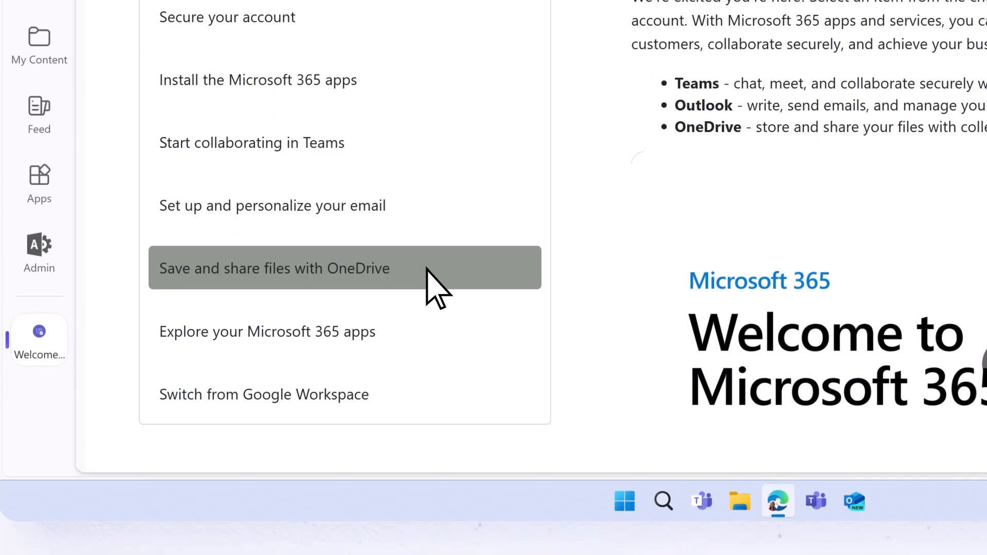
{"action": "scroll", "scroll_direction": "down", "scroll_amount": 3}
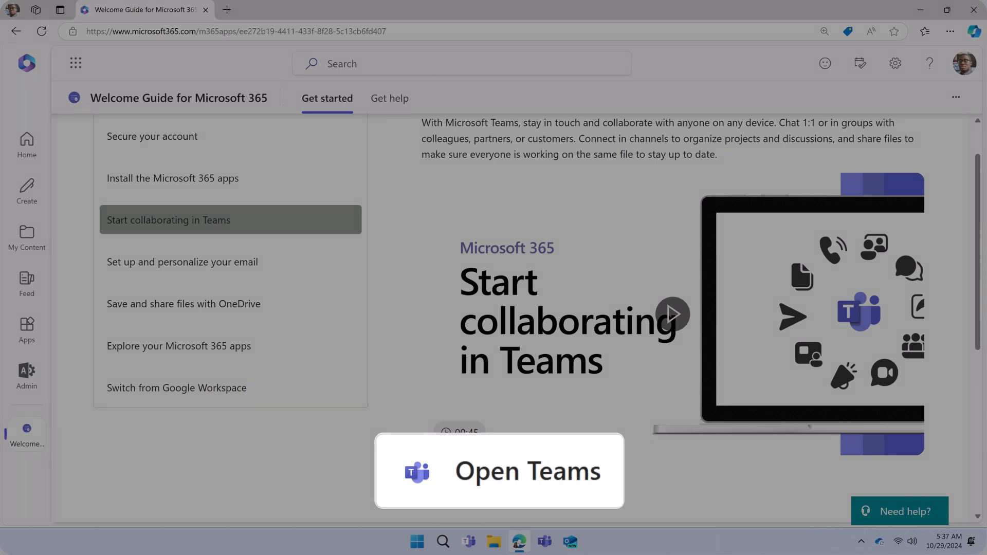
Reach the Teams section's next steps and launch Teams via Open Teams.
{"action": "scroll", "scroll_direction": "down", "scroll_amount": 3}
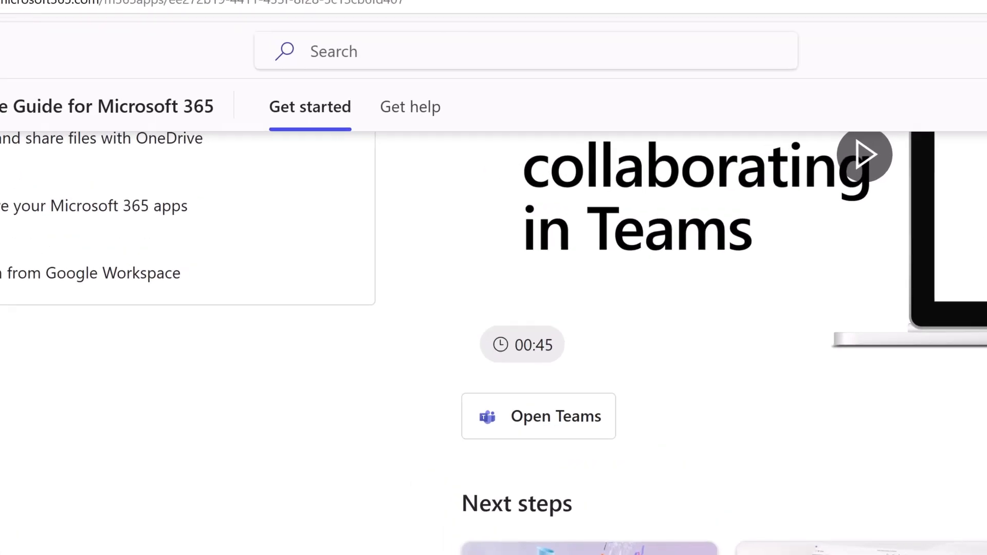
{"action": "left_click", "coordinate": [408, 106]}
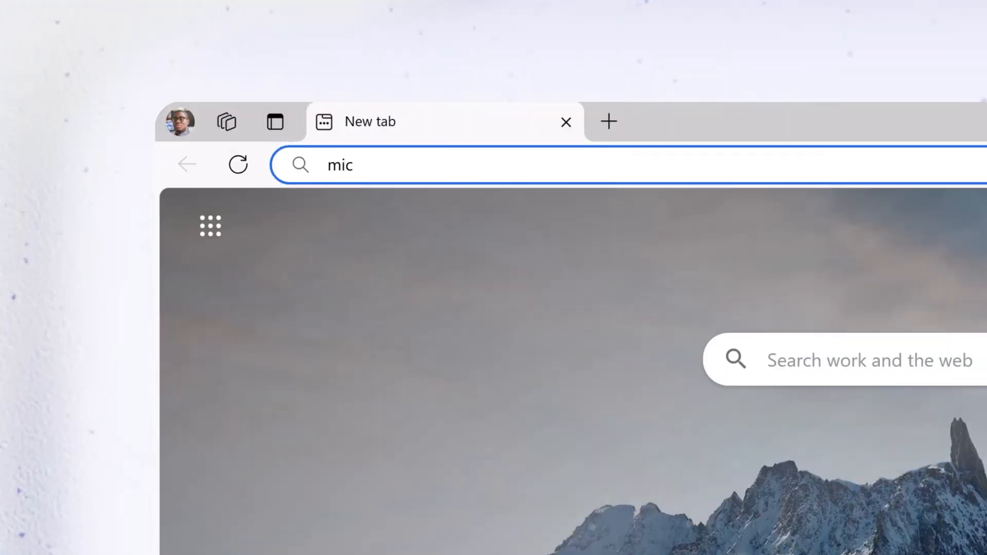
Sign in at microsoft365.com and open Welcome Guide for Microsoft 365 from Apps.
{"action": "type", "text": "microsoft365.com"}
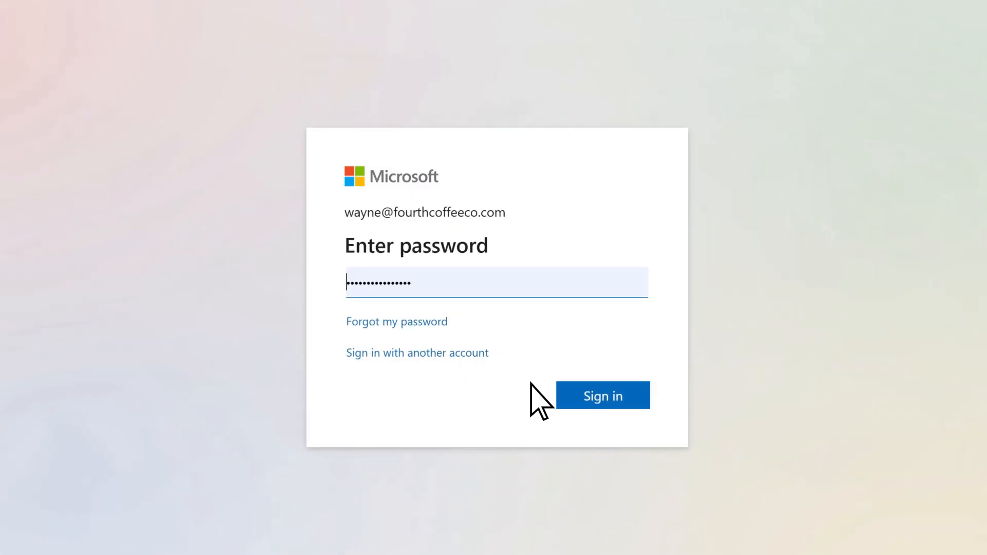
{"action": "left_click", "coordinate": [601, 395]}
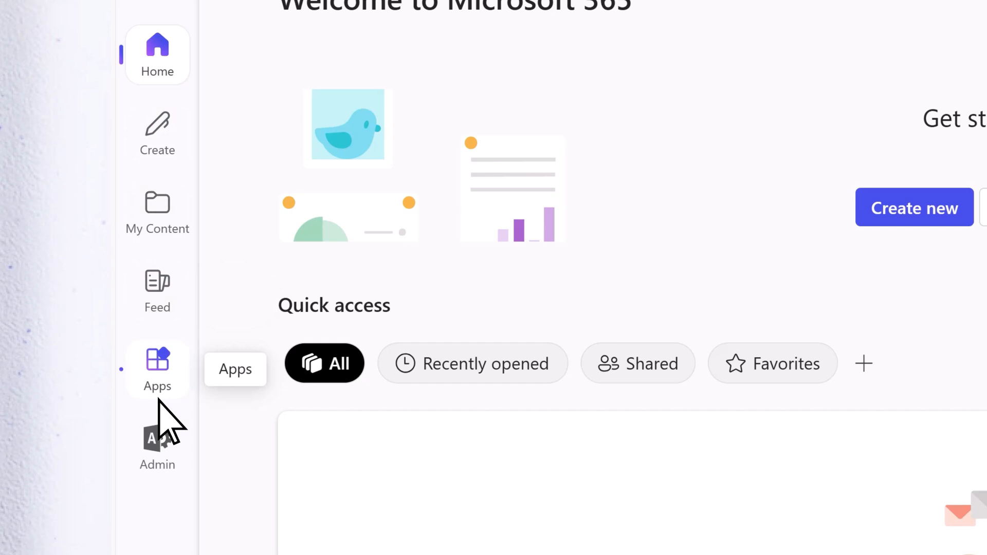
{"action": "left_click", "coordinate": [158, 368]}
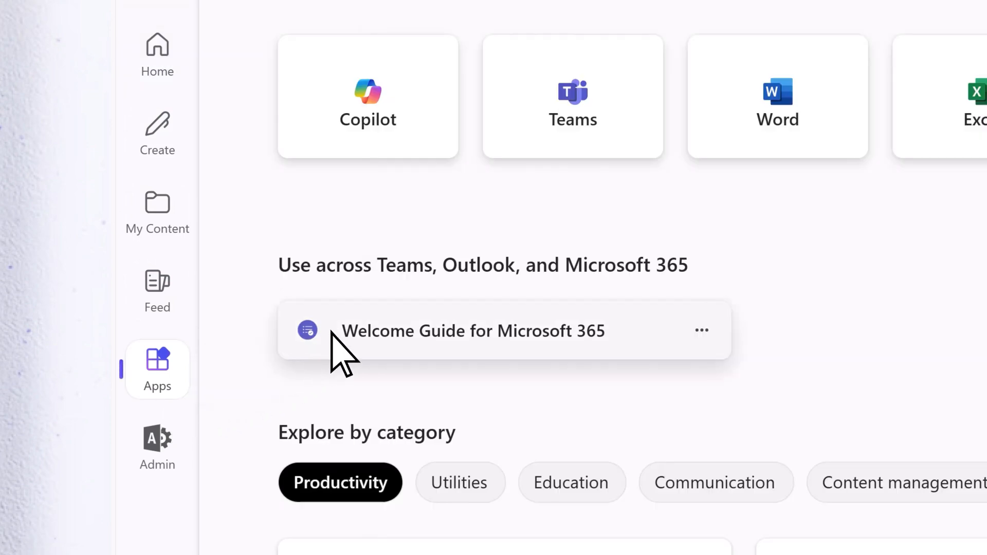
{"action": "left_click", "coordinate": [472, 330]}
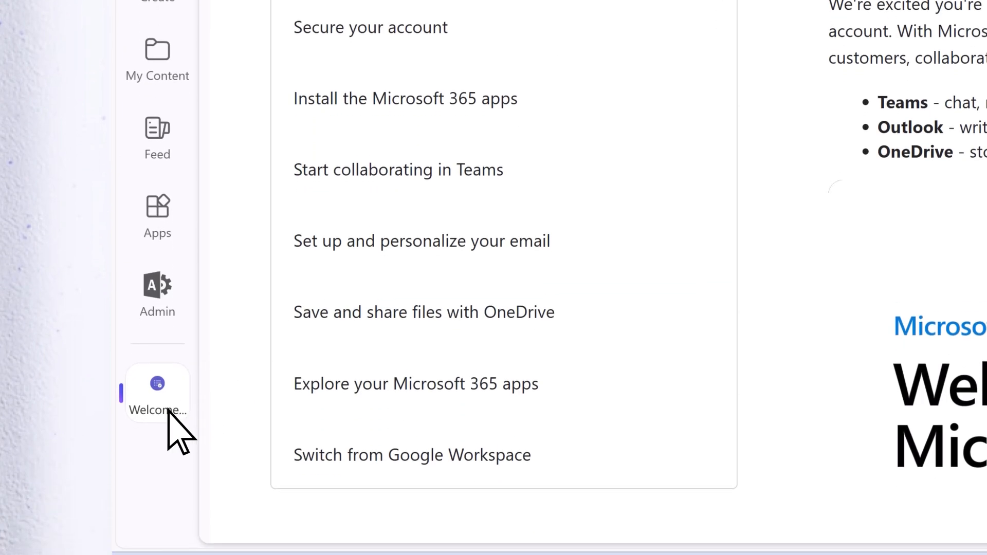
Pin the Welcome Guide from its left-nav icon in Microsoft 365 and in Teams.
{"action": "right_click", "coordinate": [158, 391]}
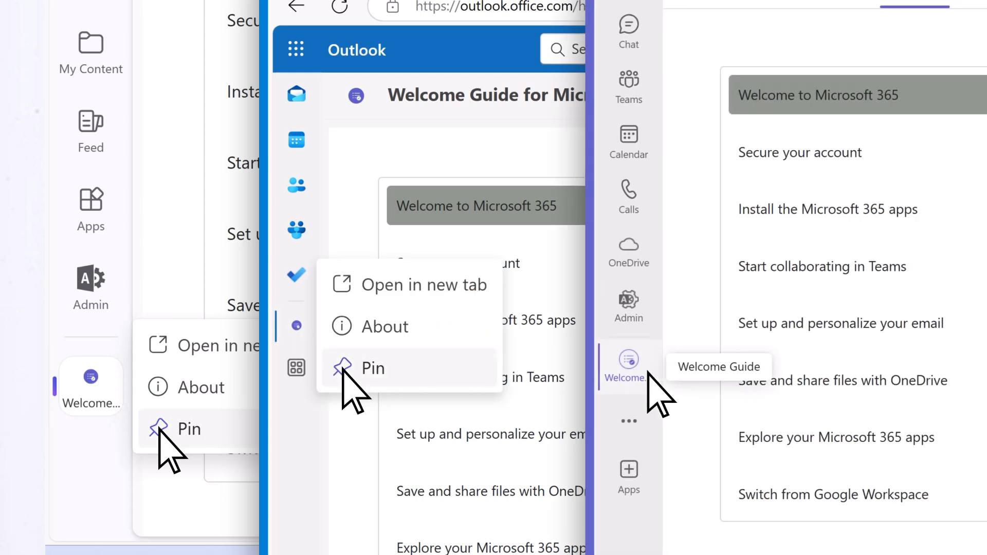
{"action": "right_click", "coordinate": [627, 362]}
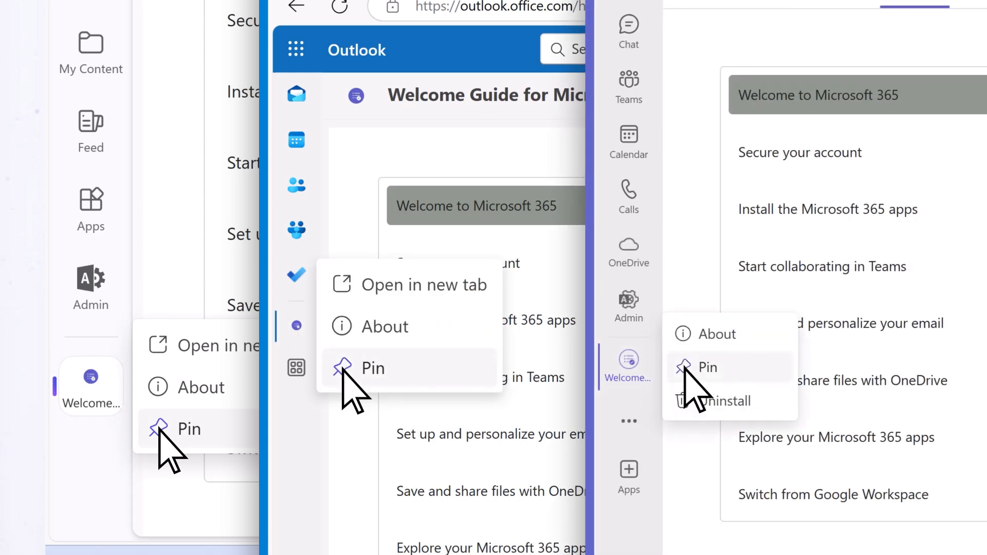